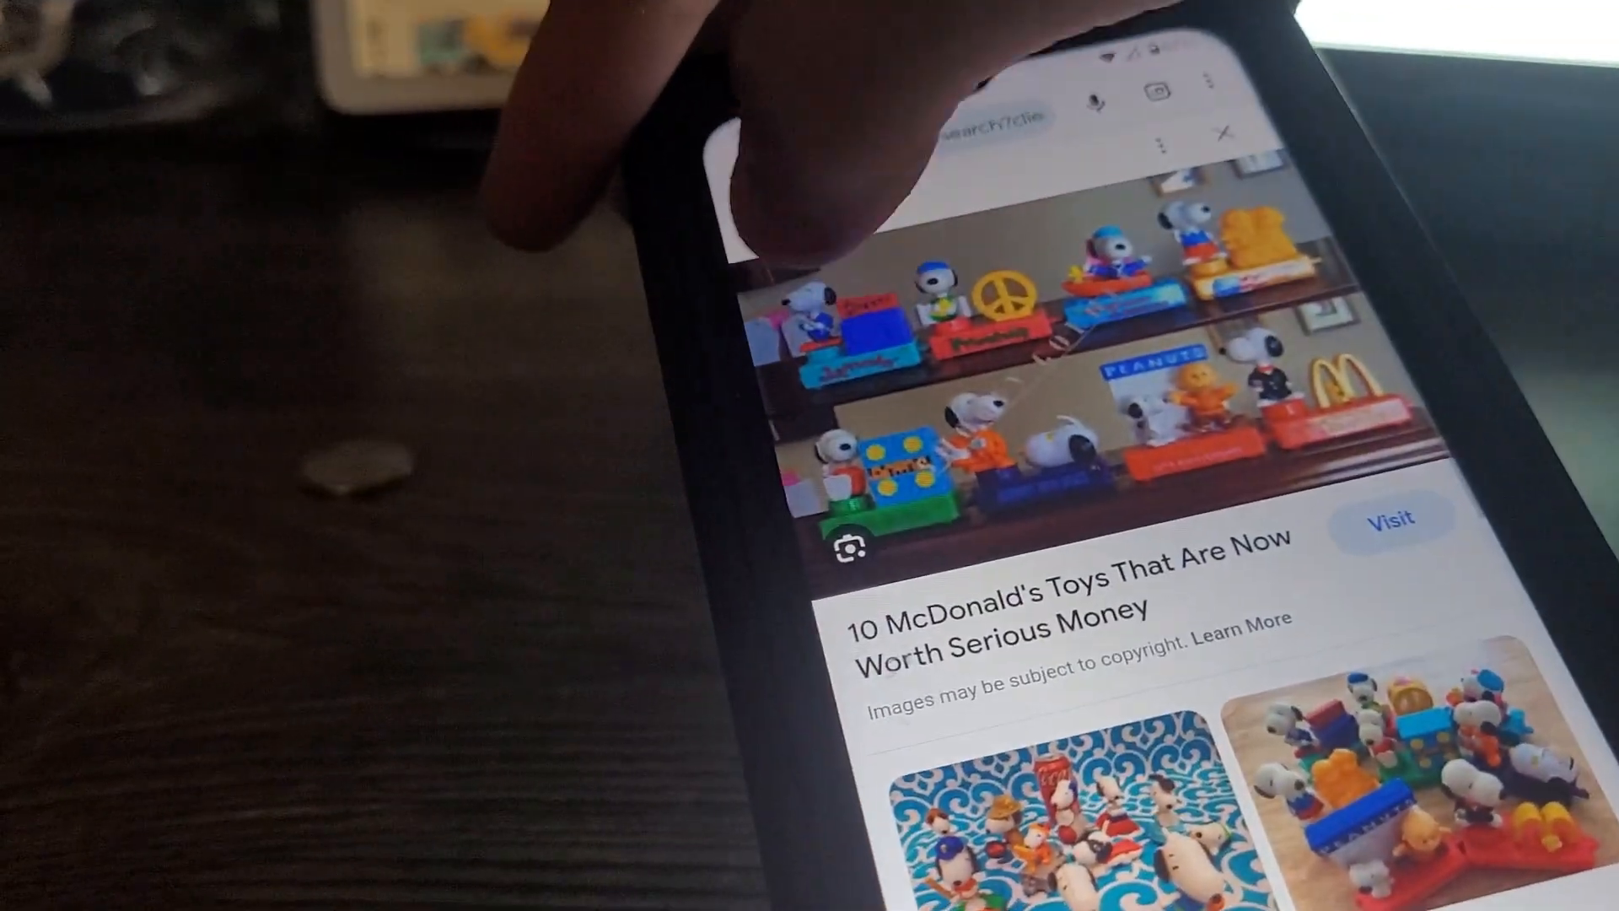
{"action": "scroll", "scroll_direction": "down", "scroll_amount": 3}
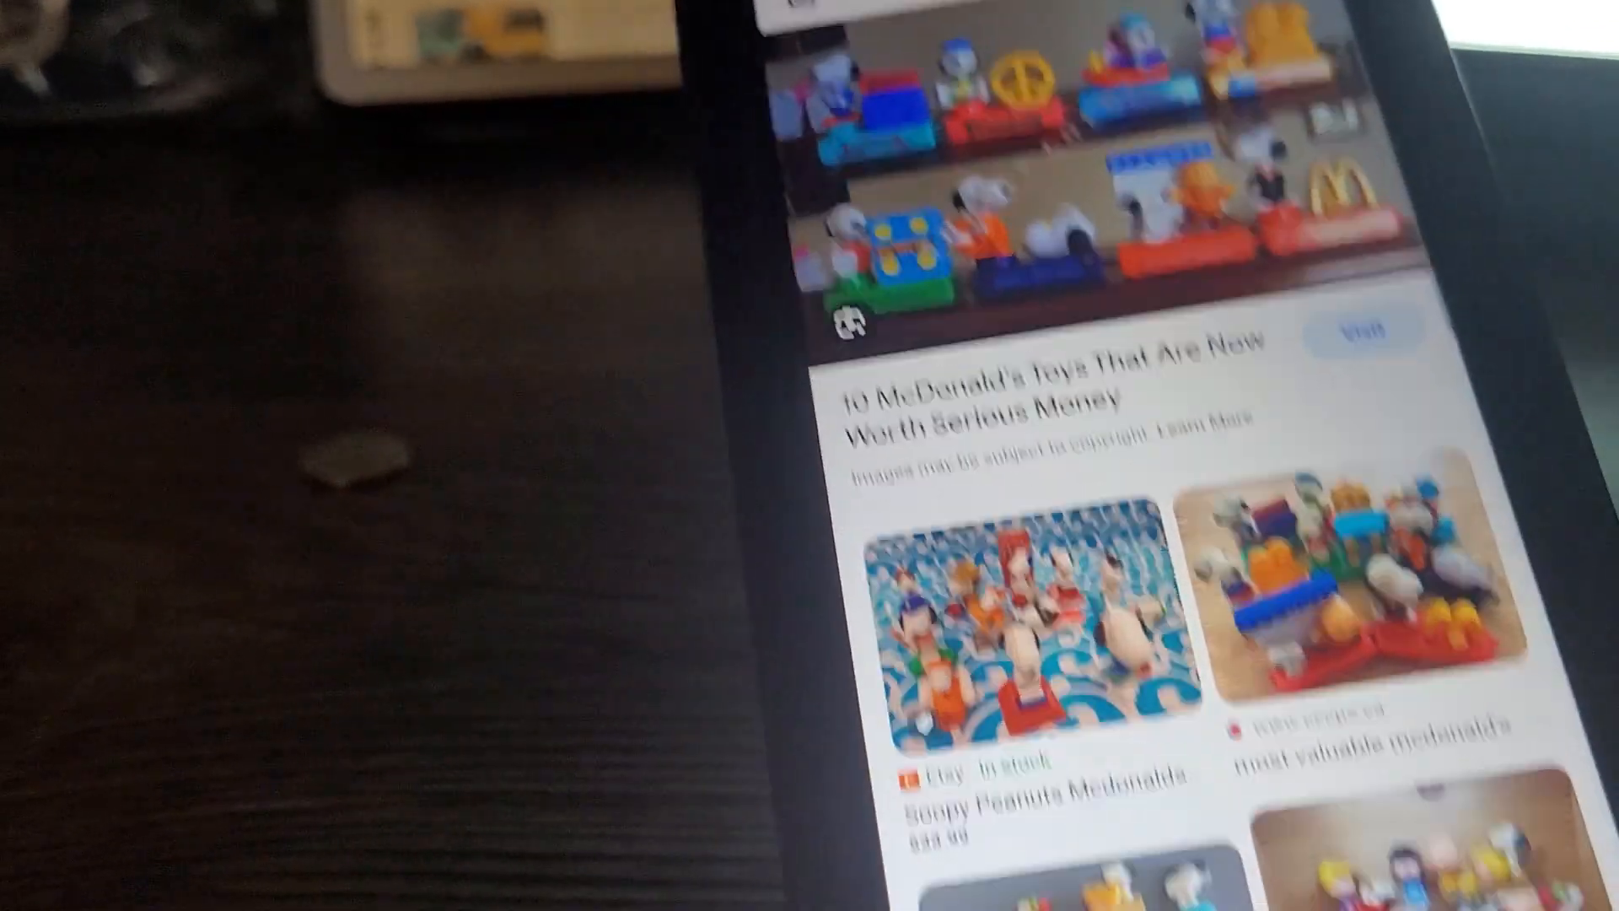